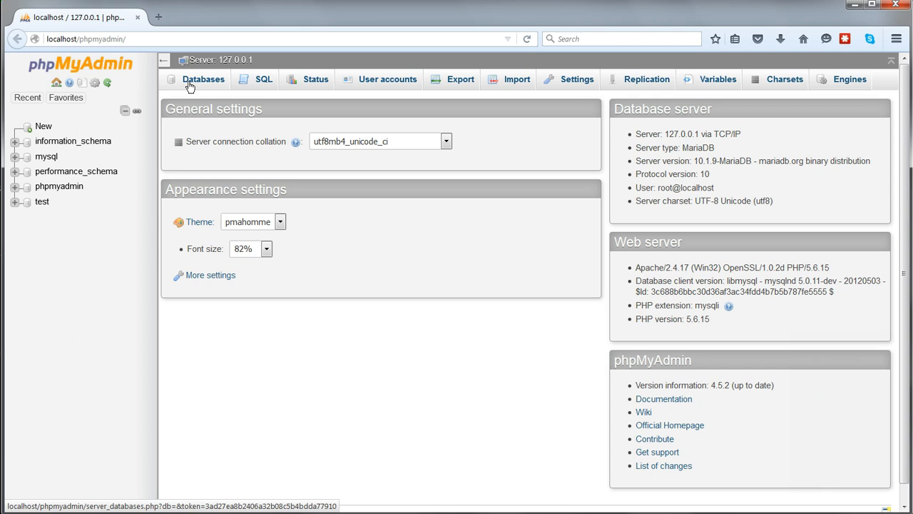
Show the server's Databases page with its create-database form.
click(204, 80)
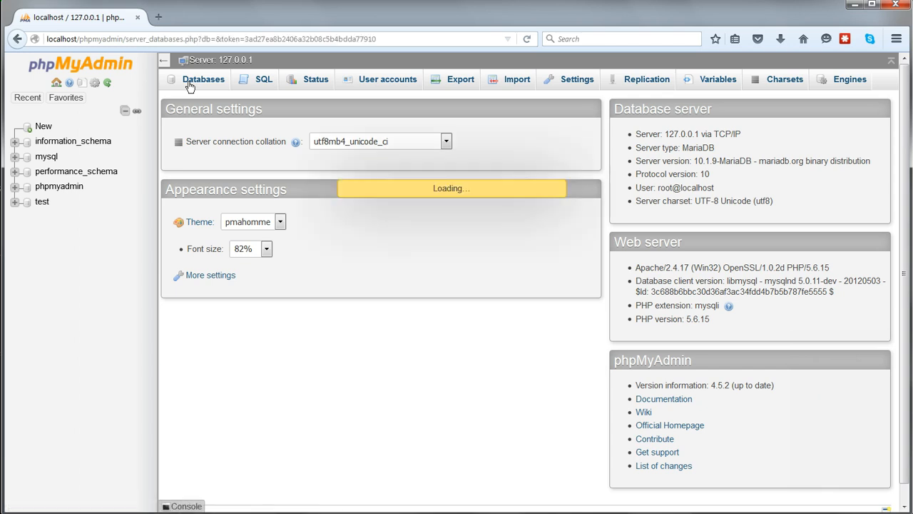
click(203, 79)
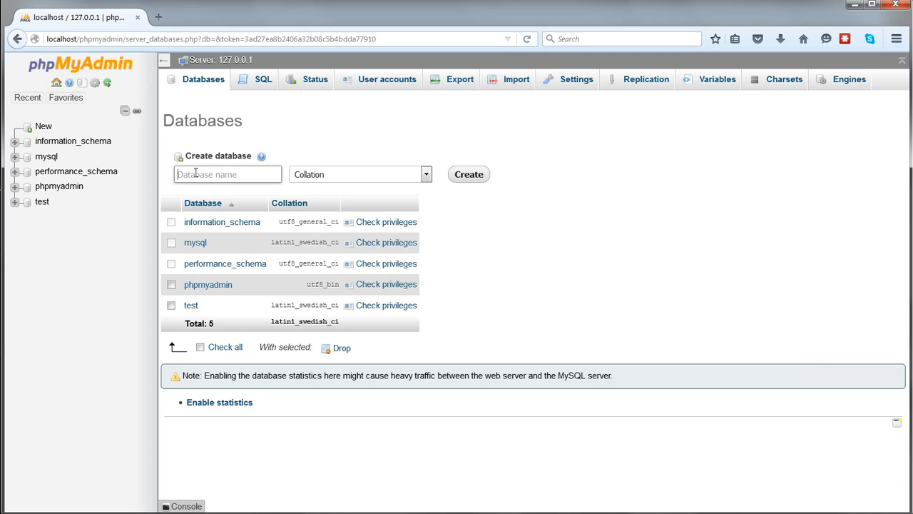
Create a new empty database named demos.
text(demos)
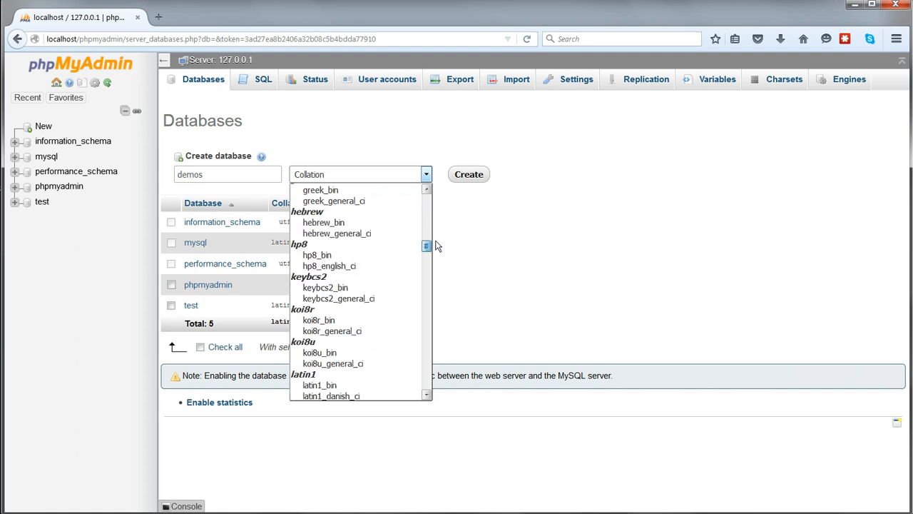
scroll(down, 3)
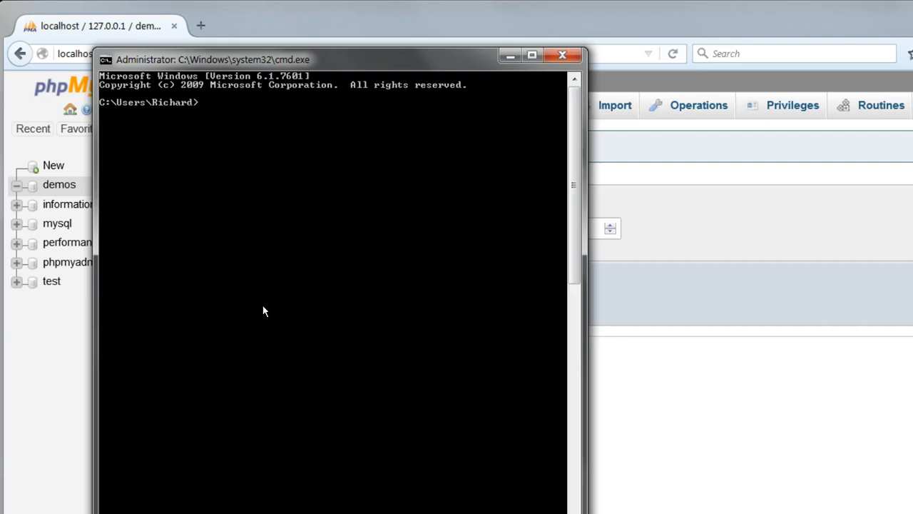
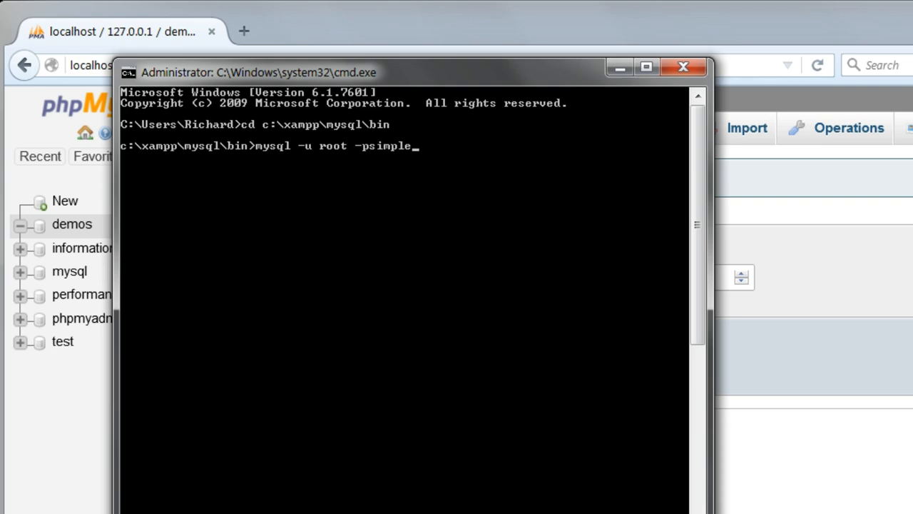
Change the Command Prompt directory to c:\xampp\mysql\bin.
mouse_move(380, 110)
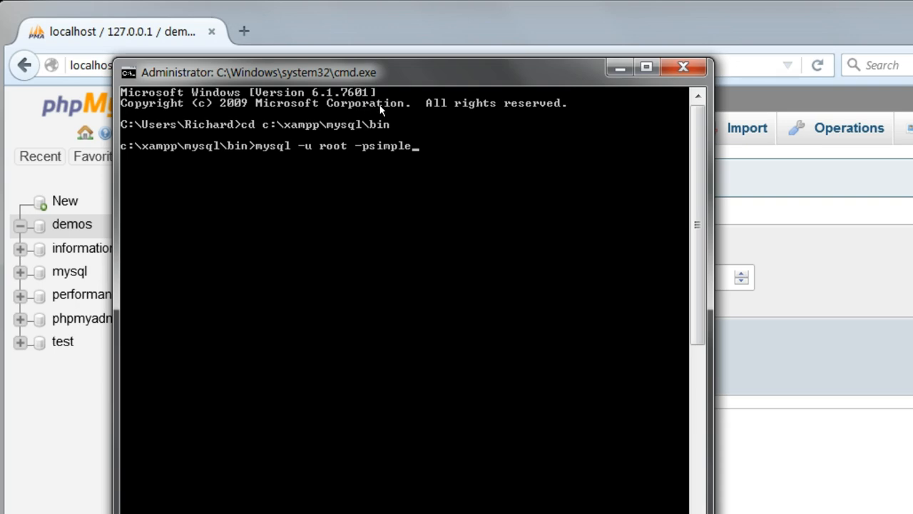
mouse_move(507, 165)
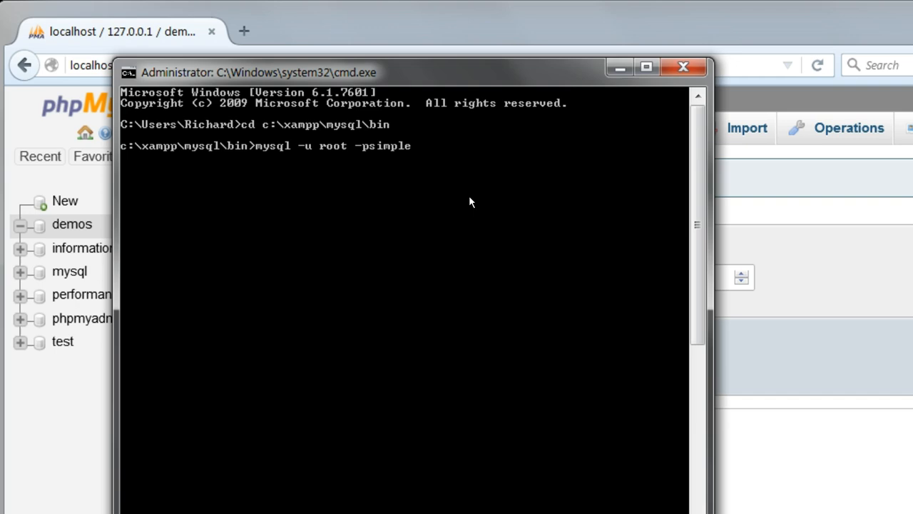
mouse_move(433, 184)
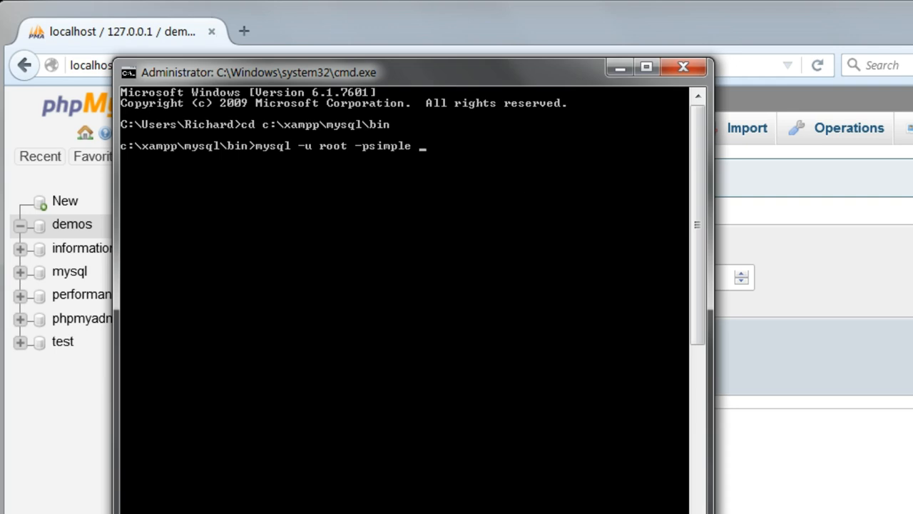
mouse_move(478, 177)
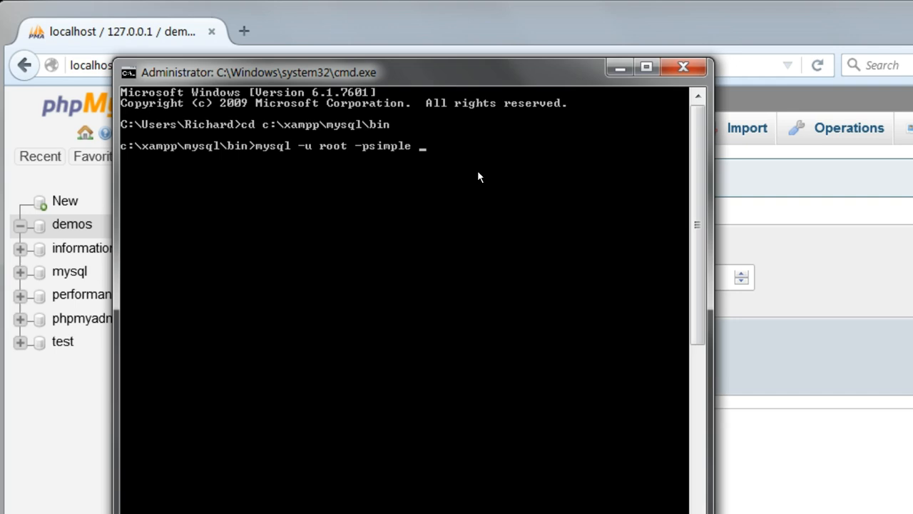
Restore demos from c:\demos-backup.sql by completing and running the mysql command.
text(demos)
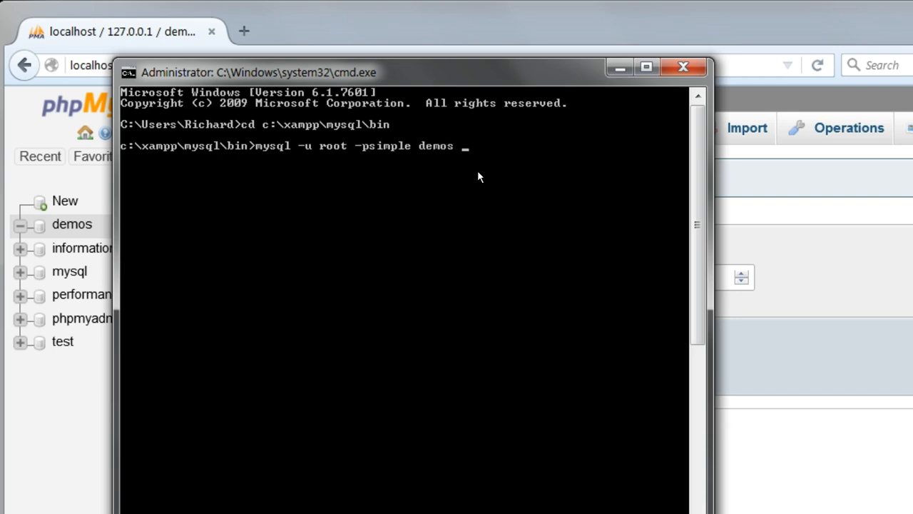
text(<)
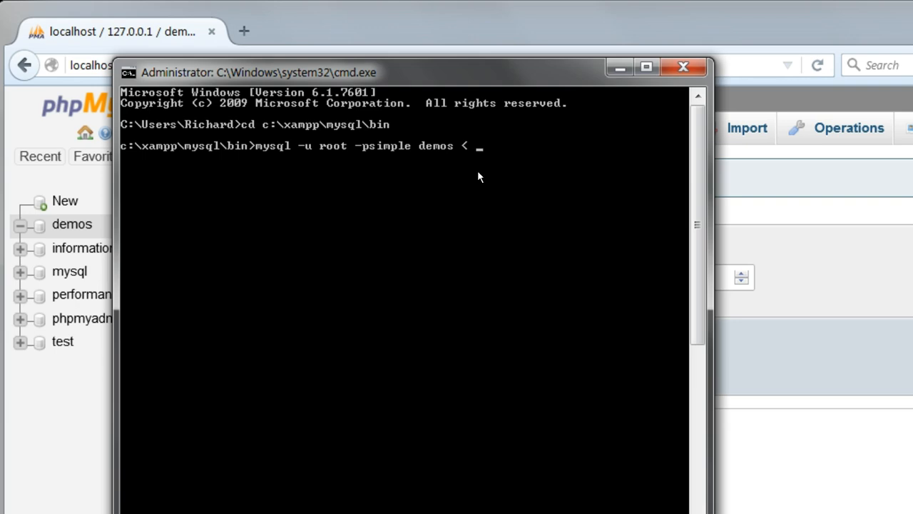
text(c)
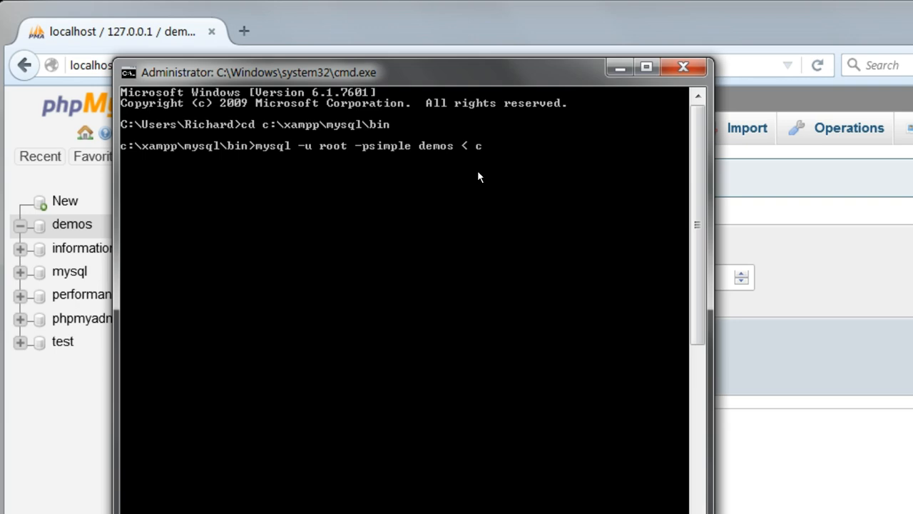
text(:\)
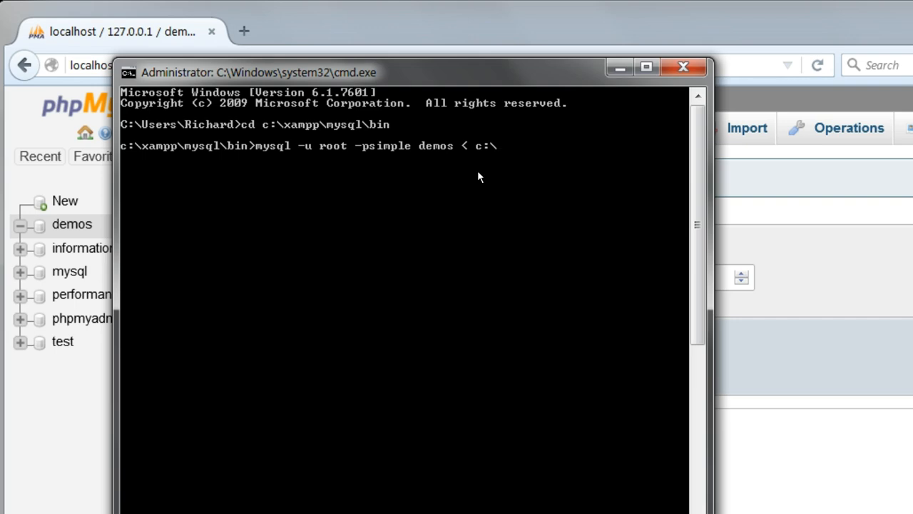
text(demos)
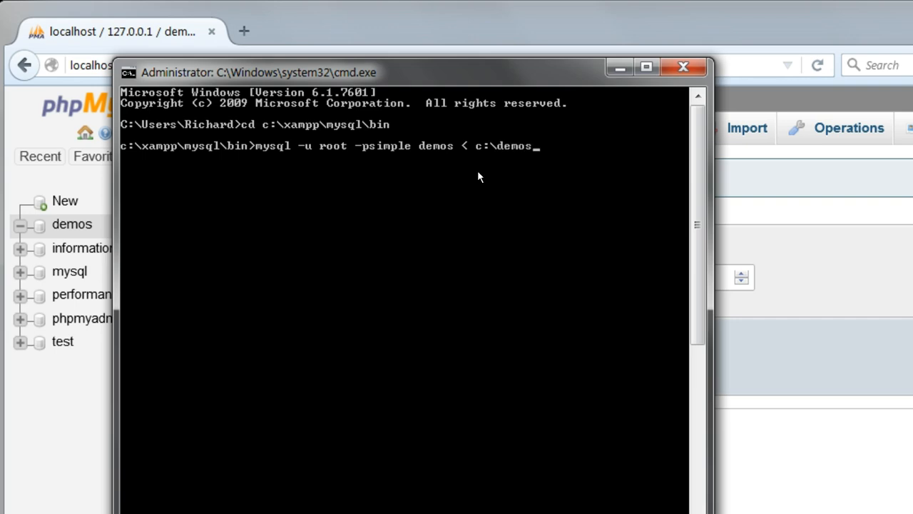
text(-back)
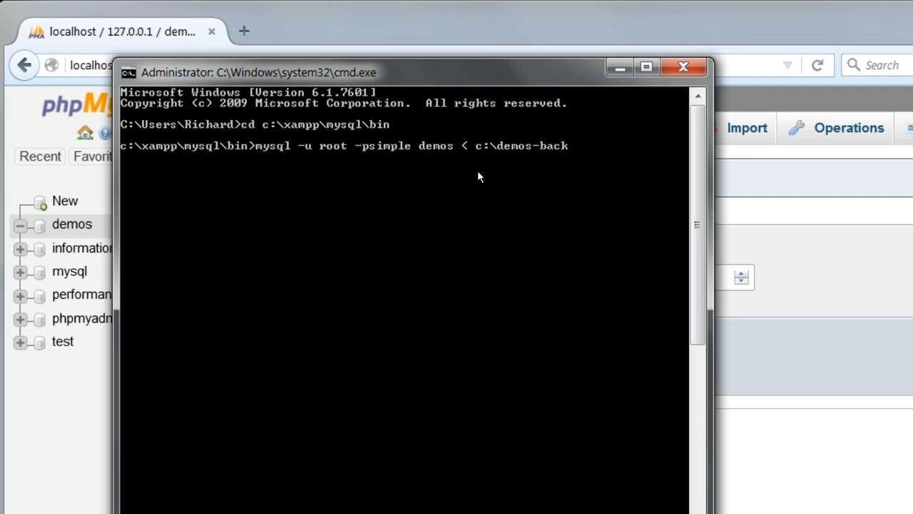
text(up)
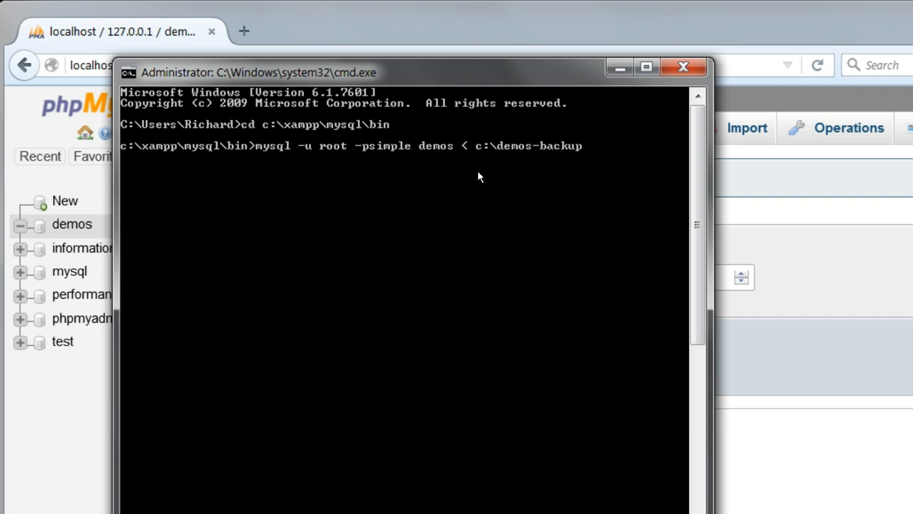
text(.sql)
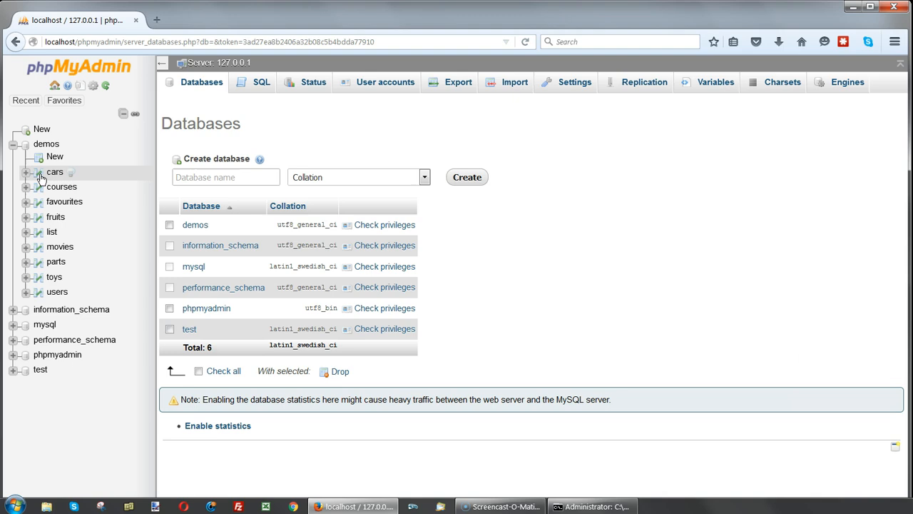
Browse the imported cars table in demos, showing its 71 rows.
click(54, 171)
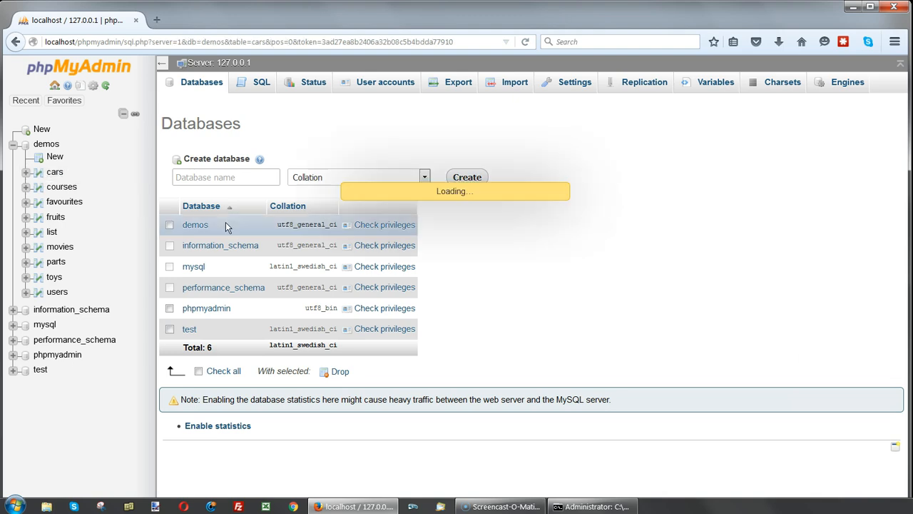
click(55, 172)
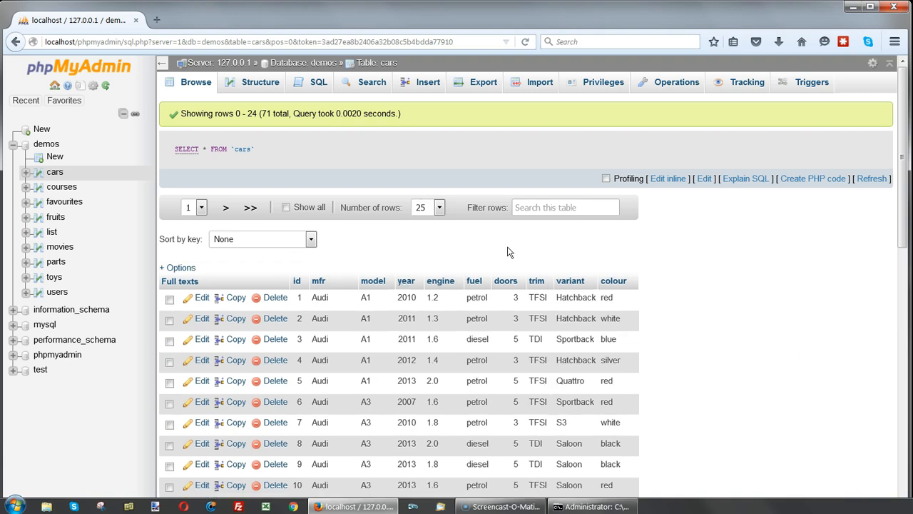